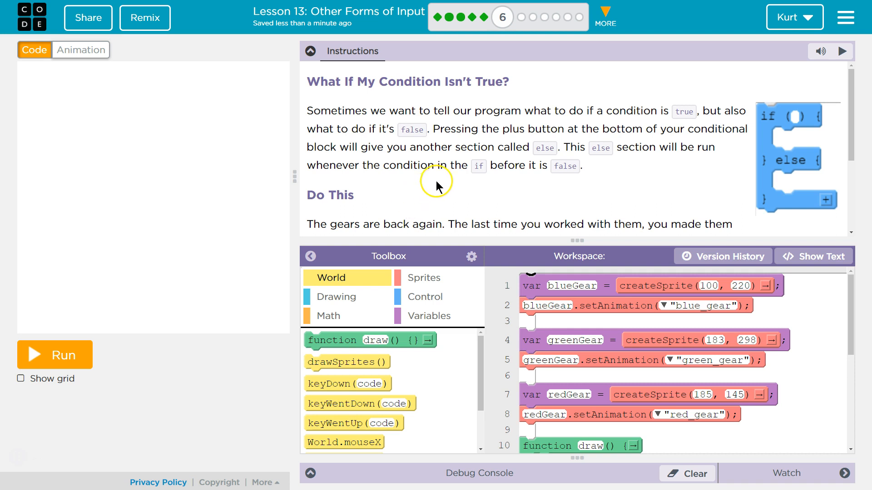
mouse_move(475, 165)
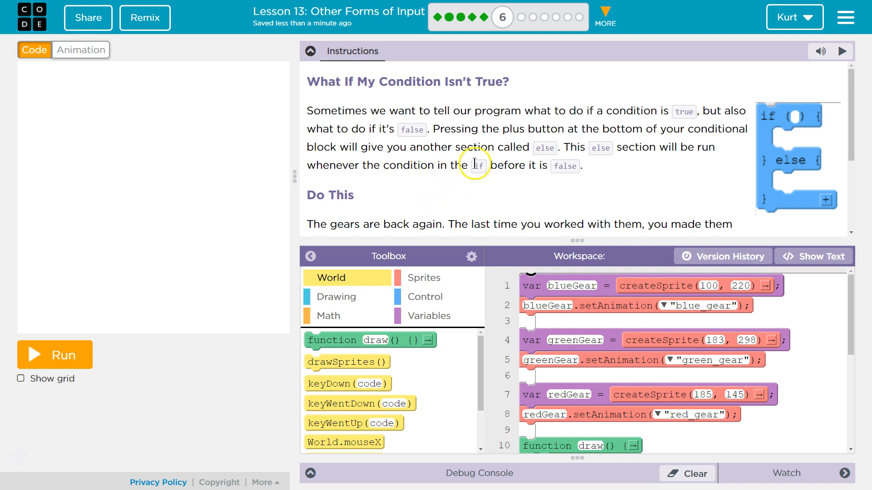
mouse_move(216, 339)
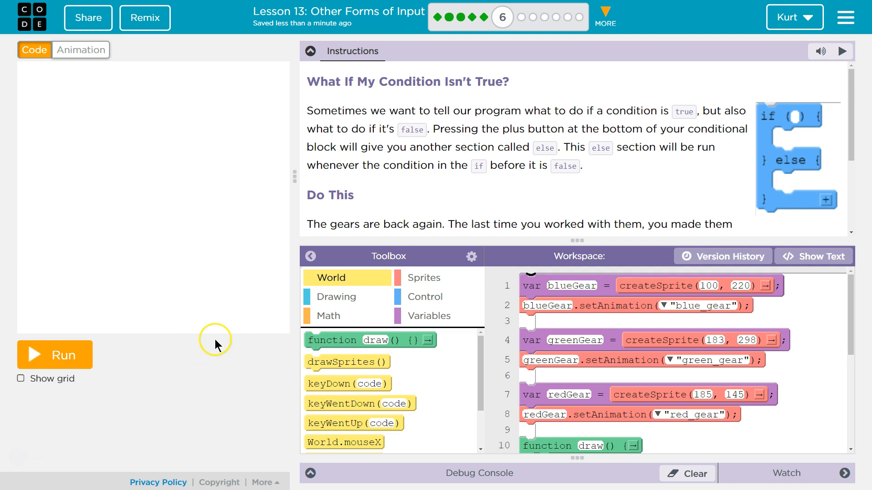
Run the gears program to watch it, then stop it again.
scroll("down", 3)
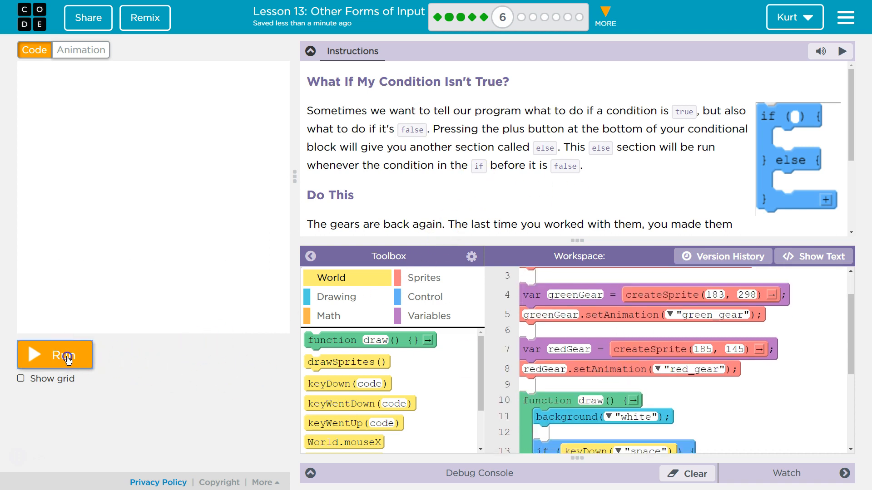
left_click(54, 355)
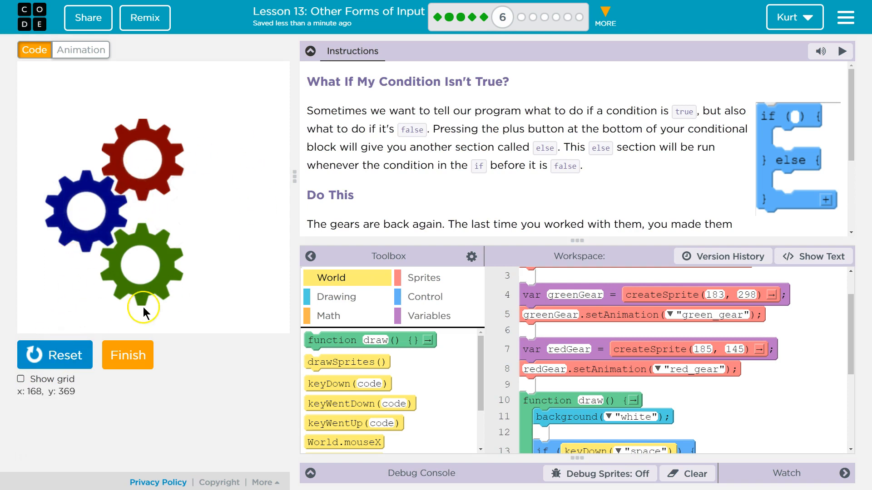
left_click(54, 355)
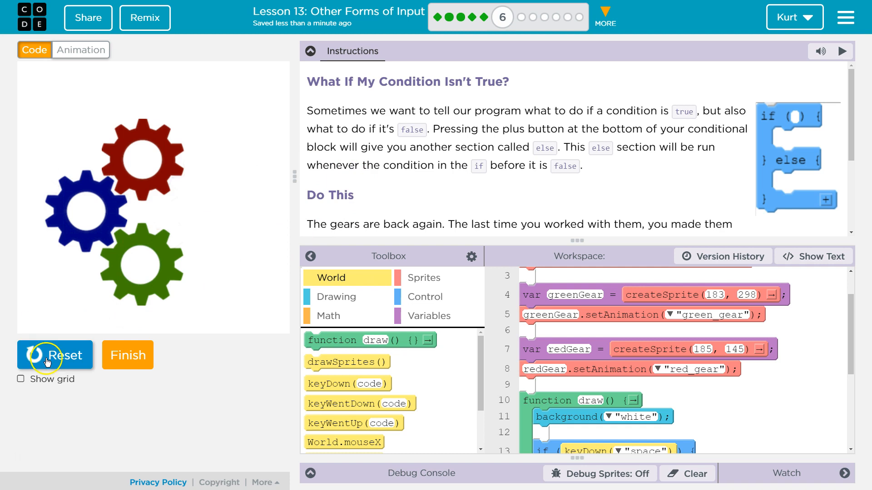
left_click(55, 355)
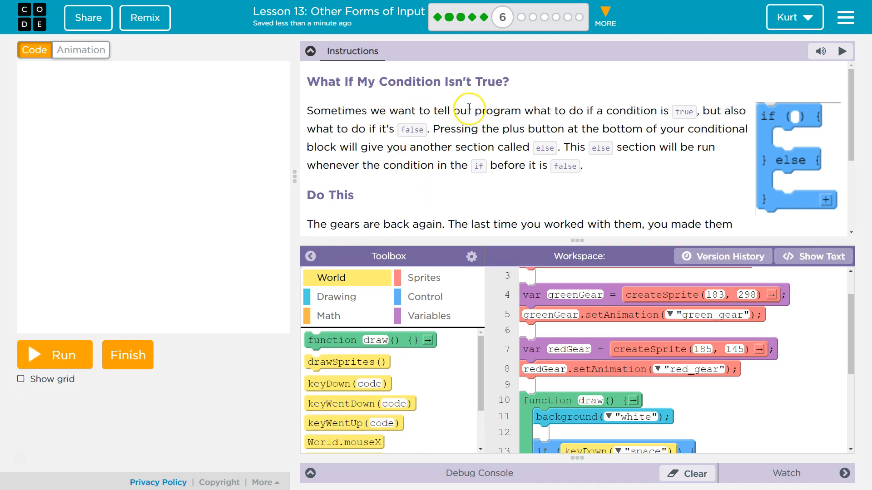
mouse_move(646, 202)
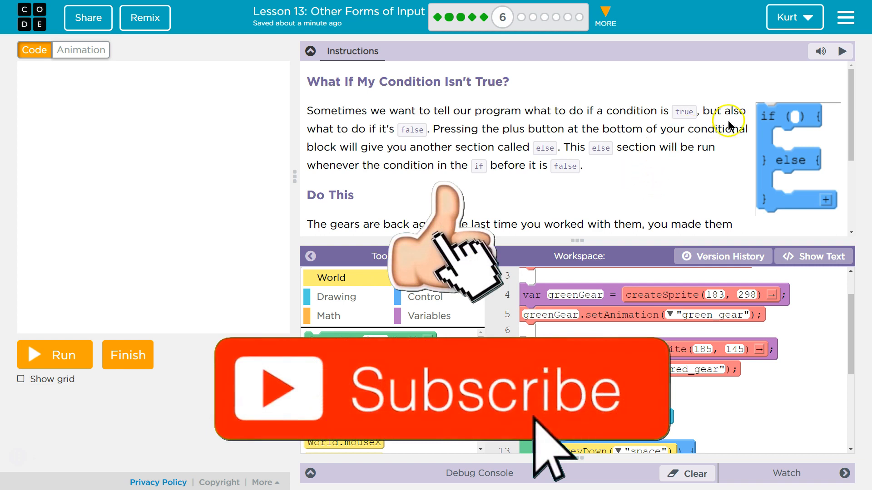
mouse_move(416, 150)
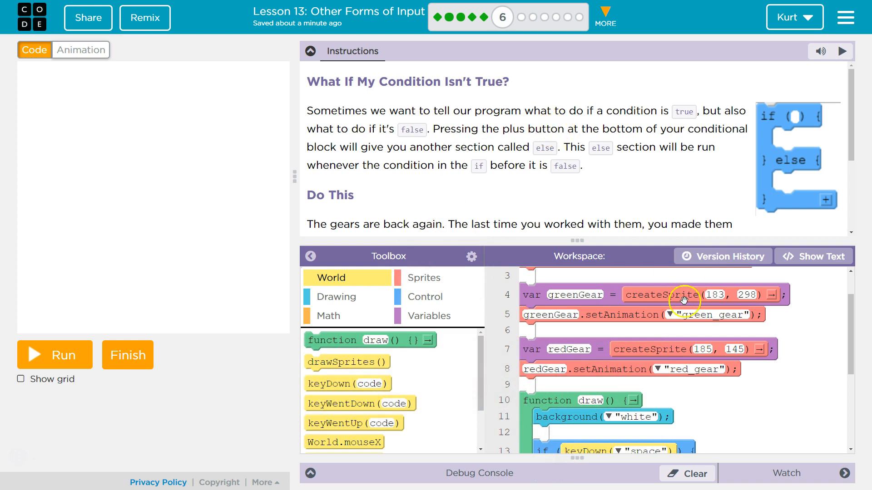
Add an else branch to the space-key if and turn it into an else if.
scroll("down", 3)
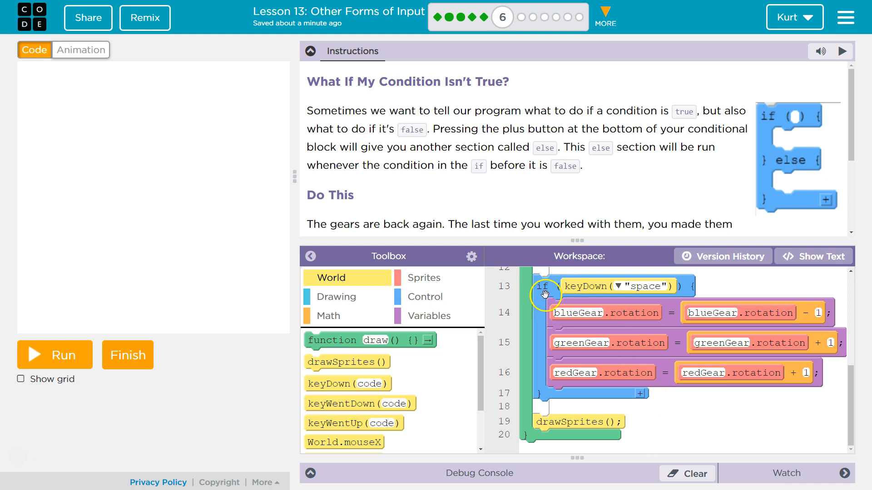
left_click(641, 393)
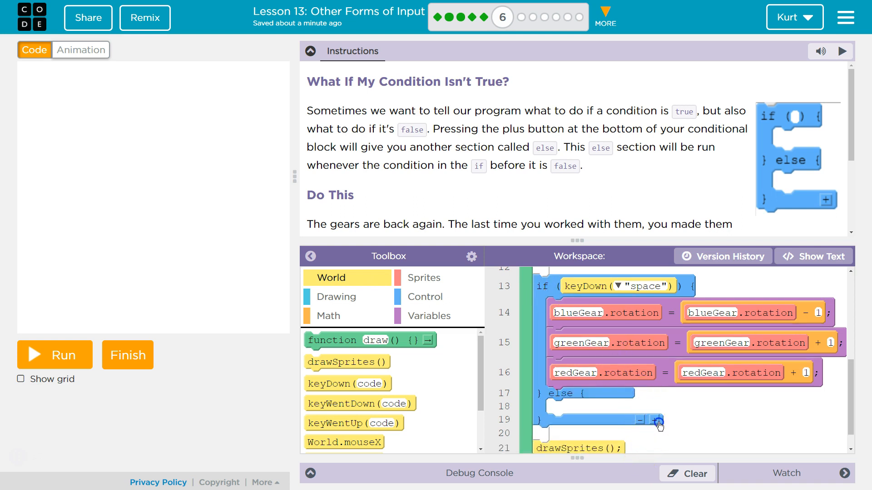
left_click(659, 421)
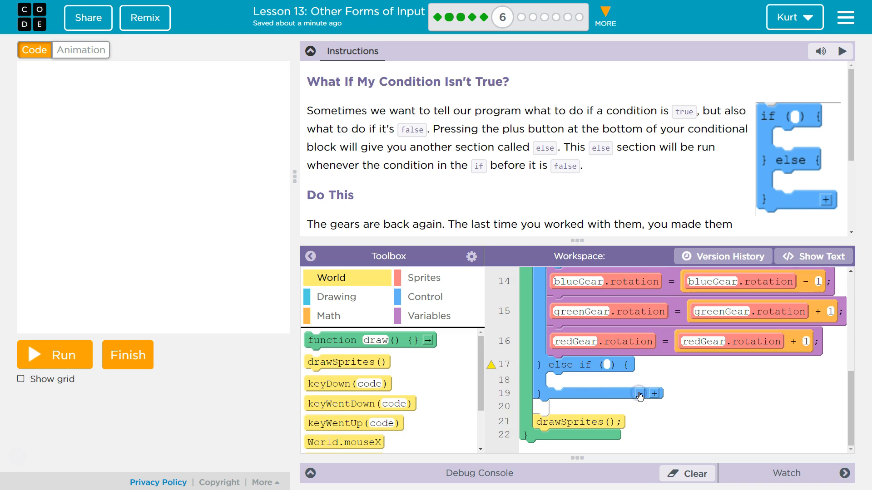
Remove the added else/else if sections so the space-key check is a plain if again.
scroll("up", 3)
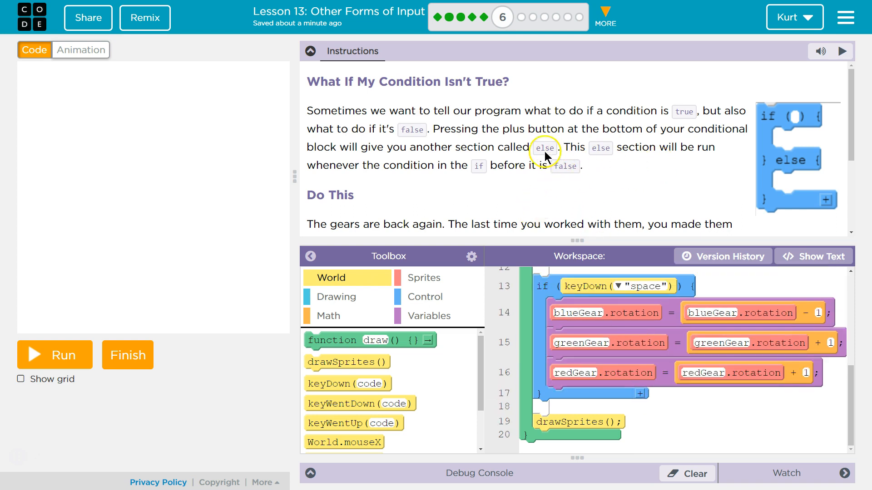
mouse_move(562, 123)
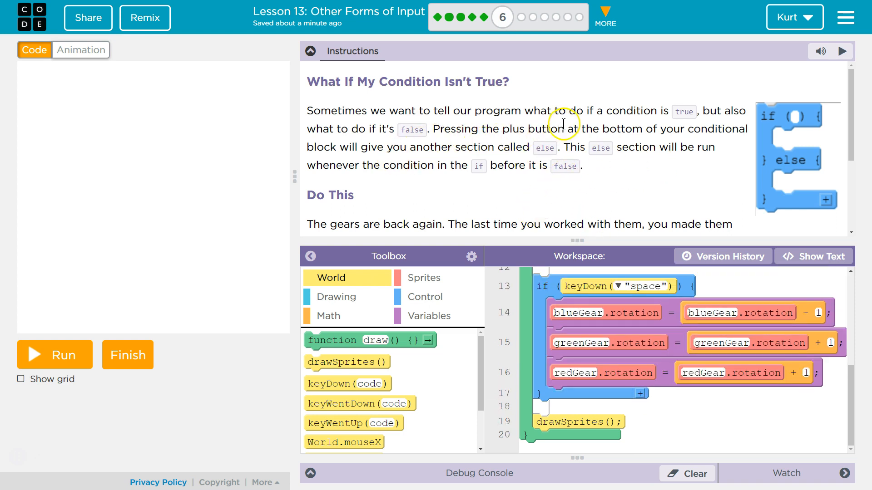
mouse_move(389, 160)
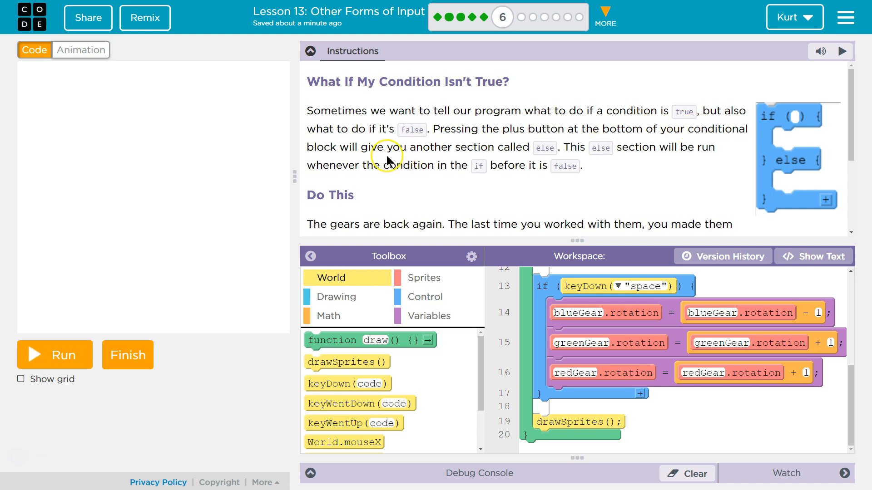
mouse_move(499, 151)
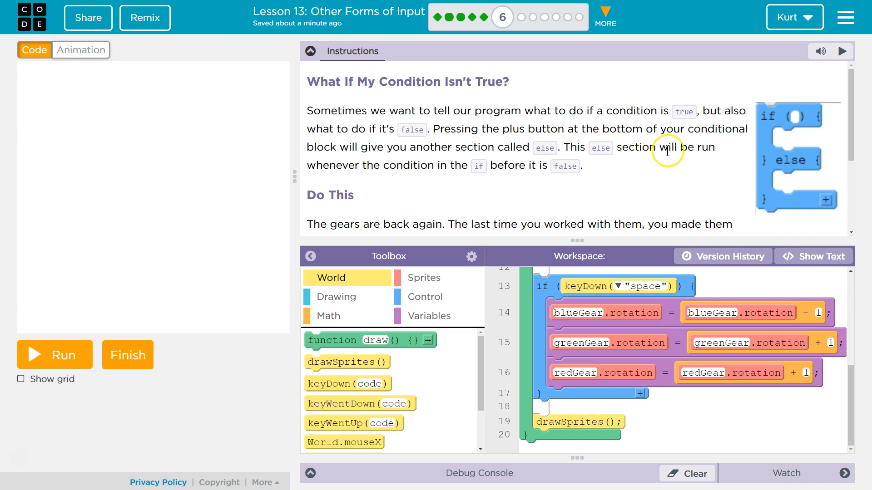
mouse_move(682, 148)
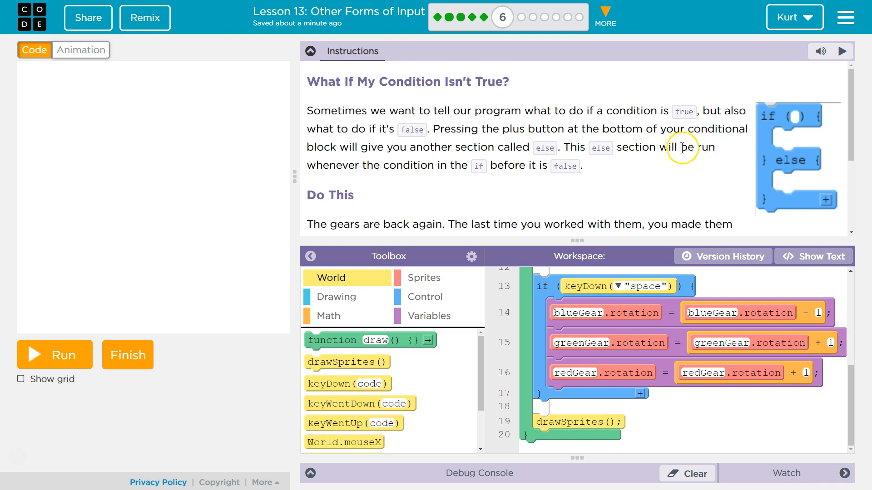
mouse_move(491, 165)
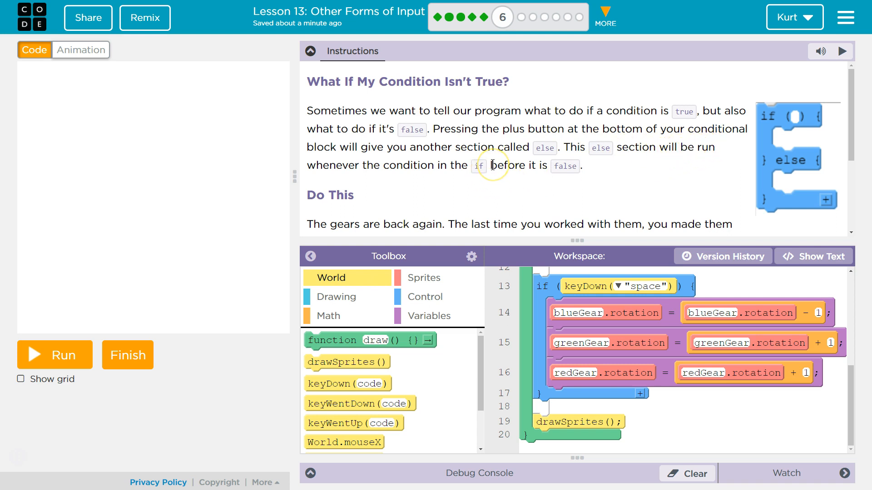
mouse_move(422, 186)
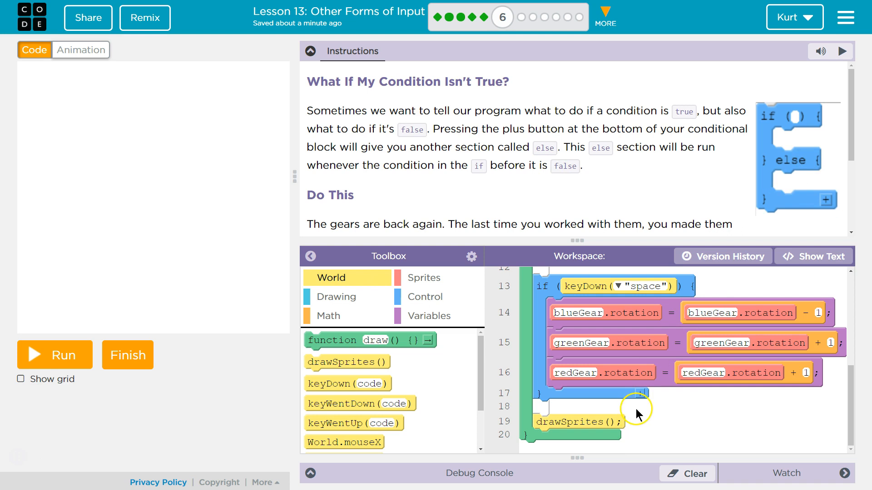
left_click(656, 394)
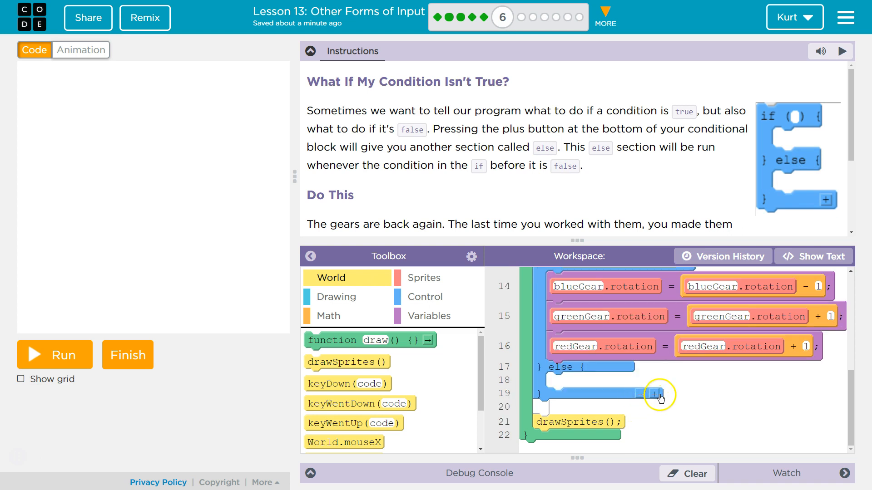
left_click(660, 395)
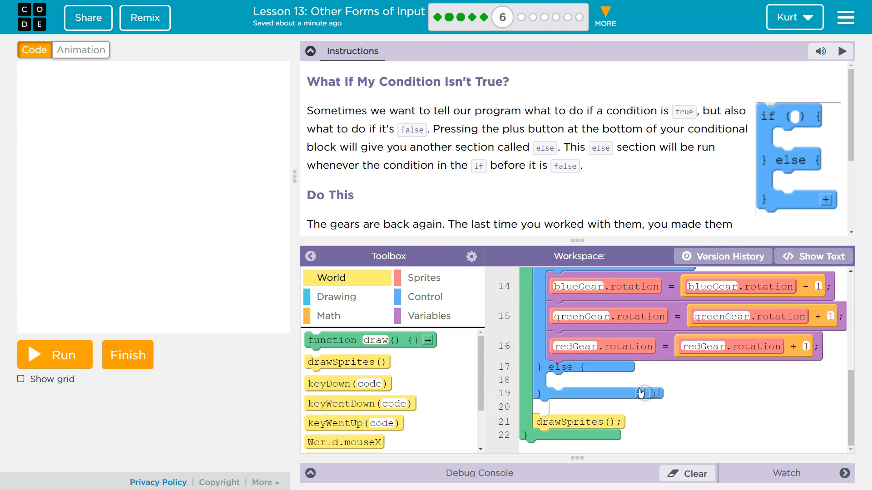
scroll("up", 3)
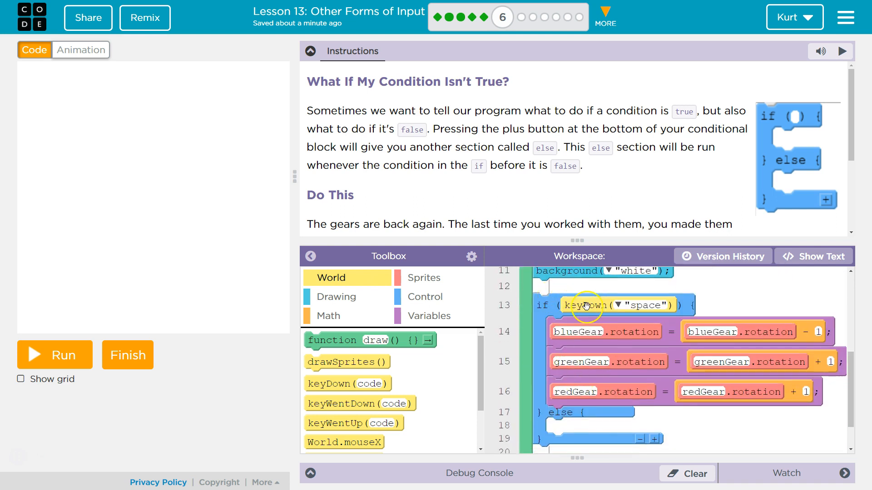
scroll("down", 3)
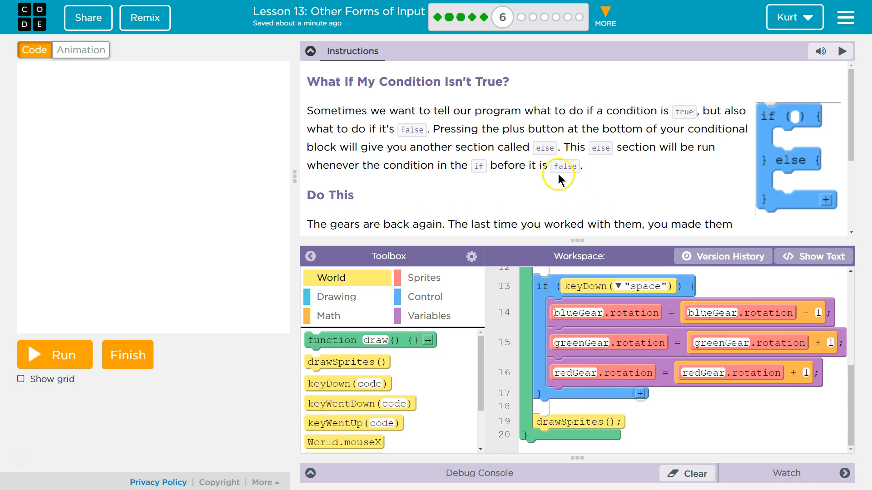
scroll("down", 3)
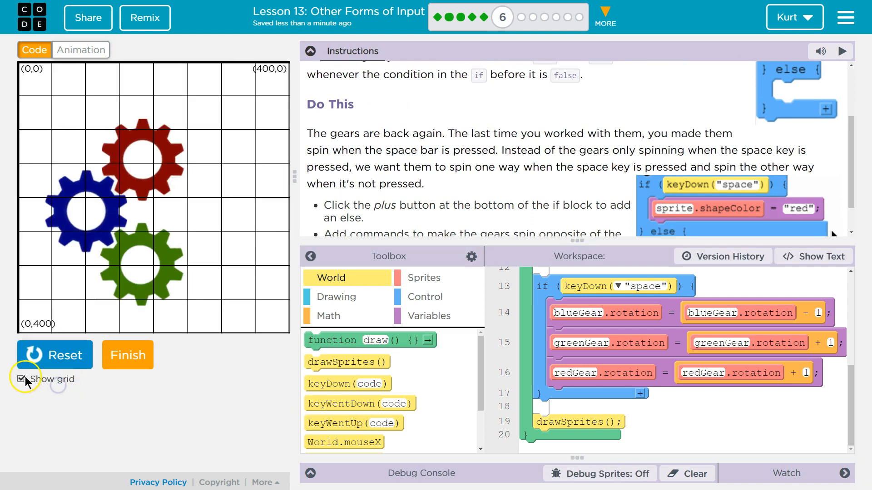
Hide the stage grid and add an empty else branch under the three rotation lines.
left_click(22, 379)
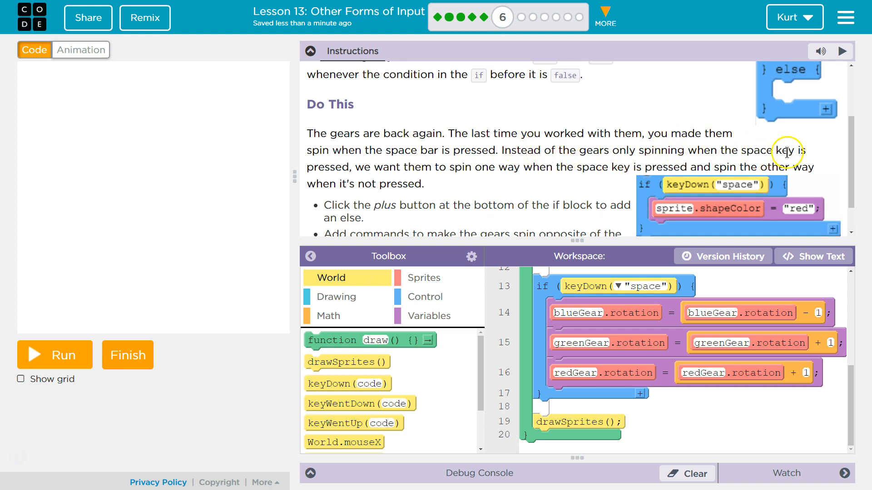
mouse_move(785, 152)
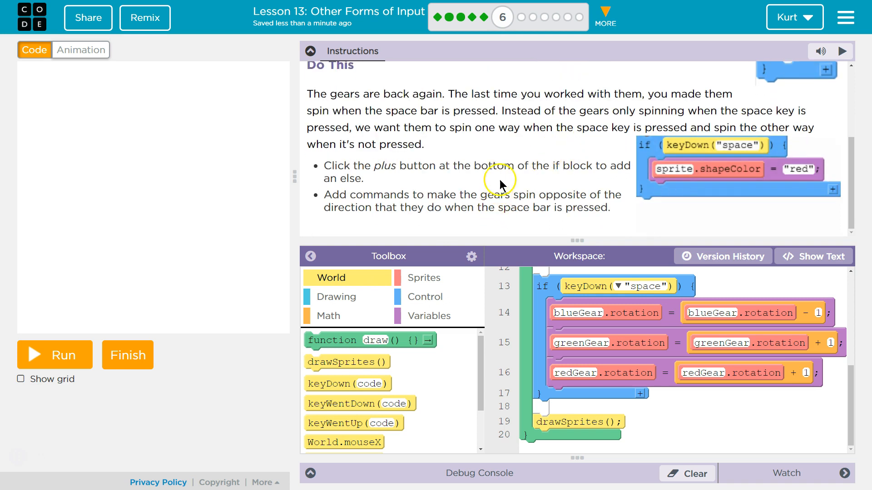
mouse_move(570, 165)
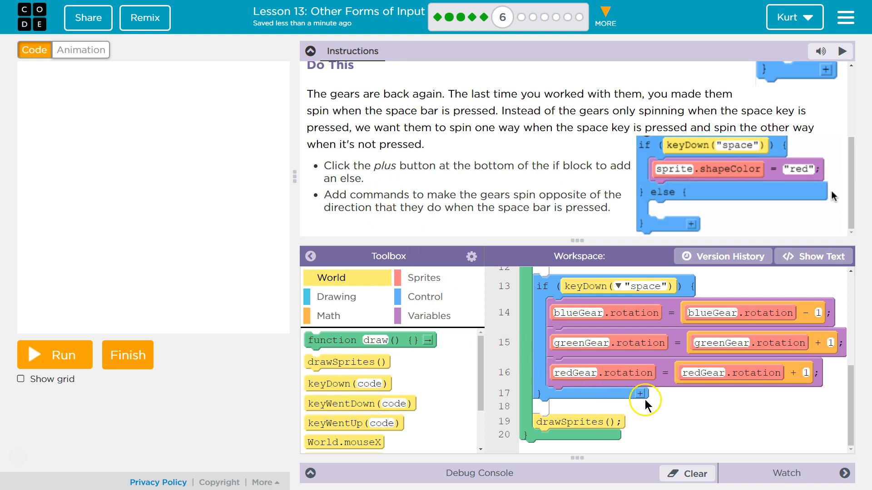
left_click(640, 394)
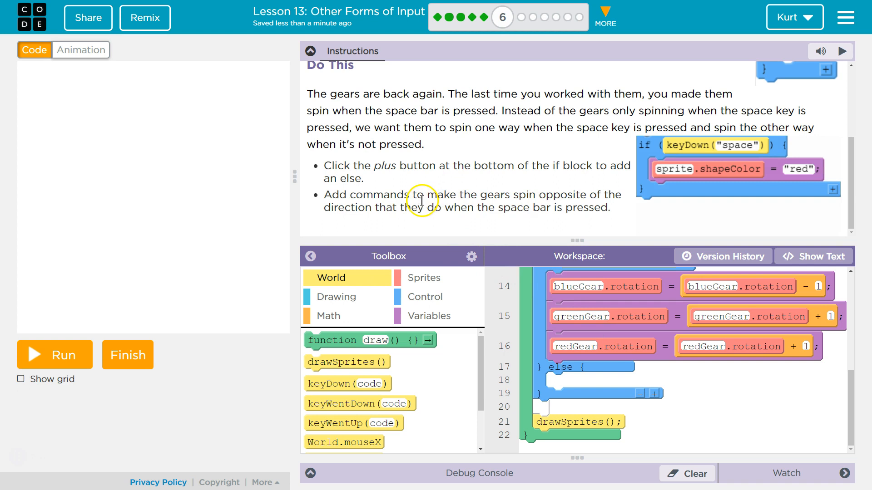
mouse_move(592, 191)
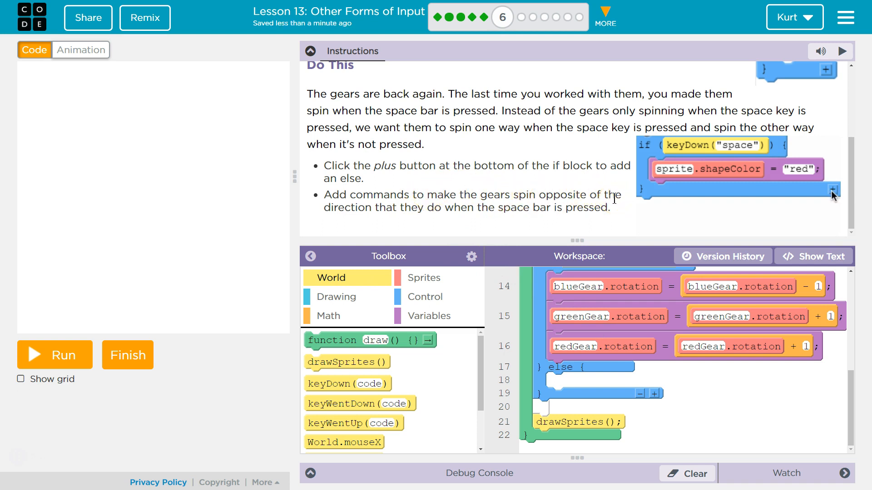
left_click(831, 189)
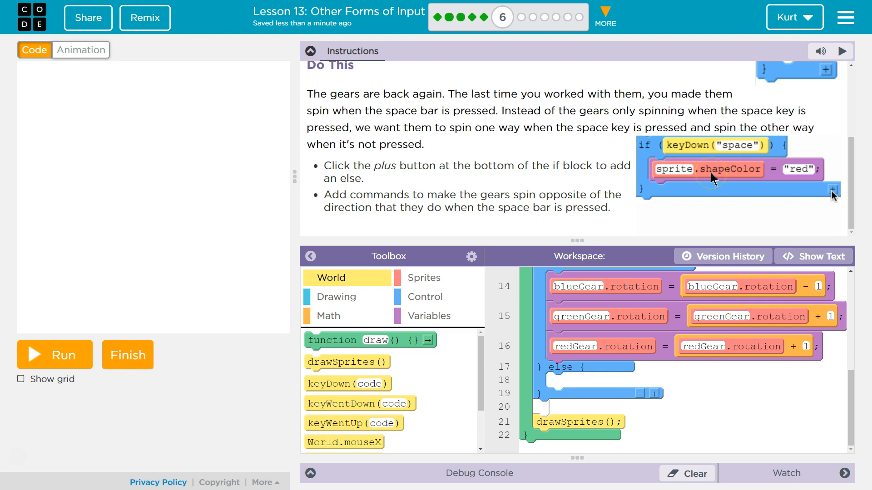
left_click(833, 196)
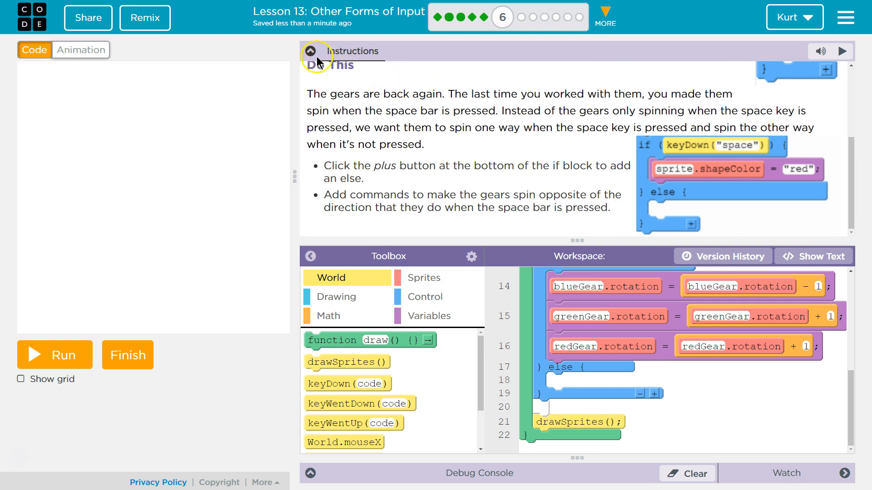
Collapse the lesson Instructions panel to leave more room for the code.
left_click(310, 50)
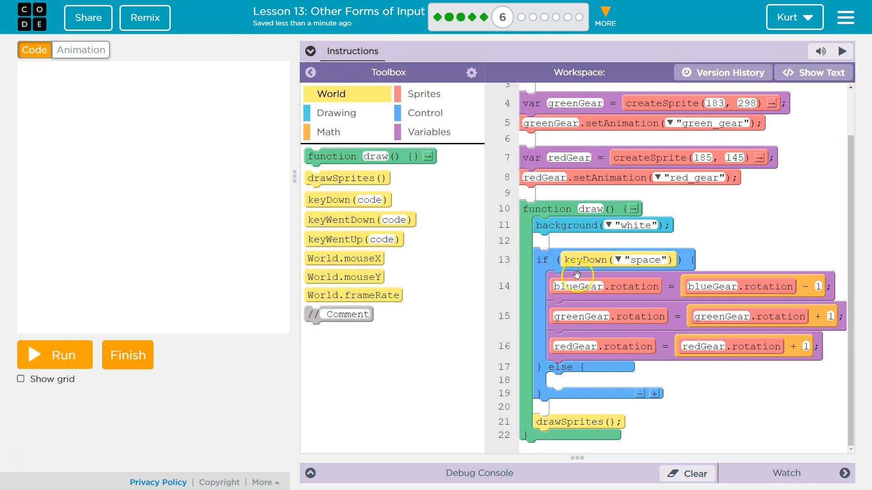
mouse_move(631, 322)
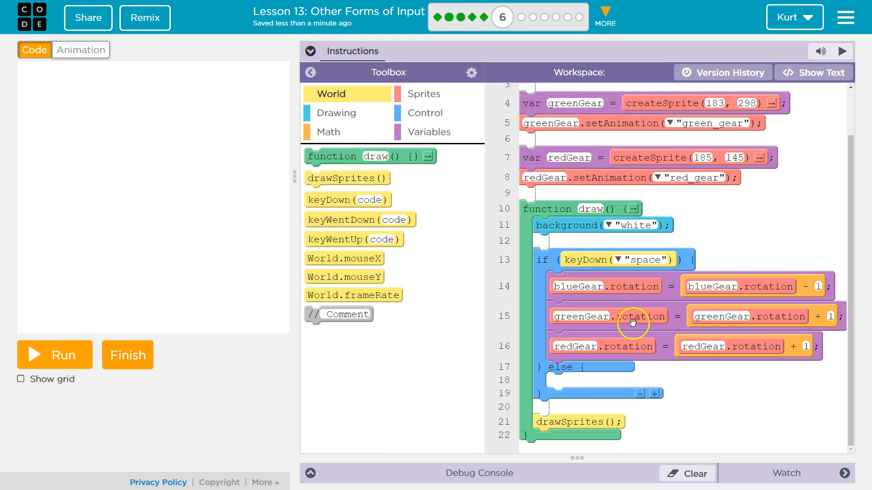
mouse_move(717, 286)
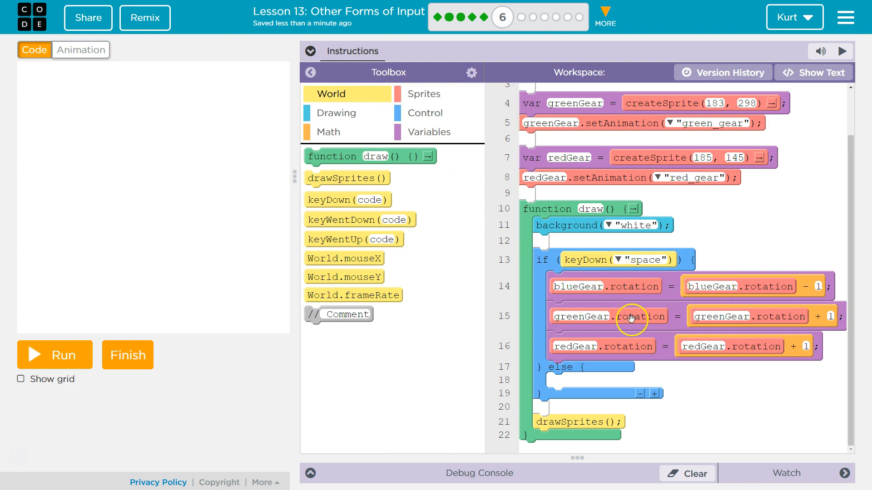
scroll("up", 3)
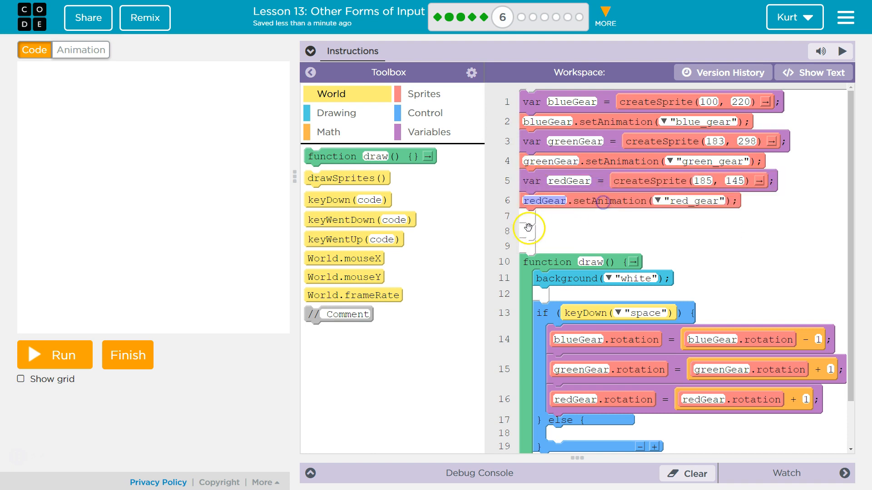
Switch to text view to delete the blank lines, then return to block view.
left_click(818, 72)
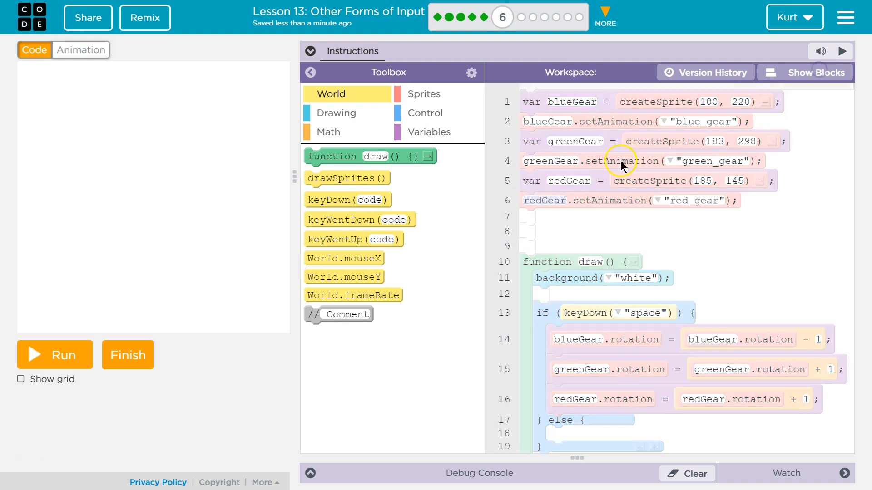
left_click(811, 73)
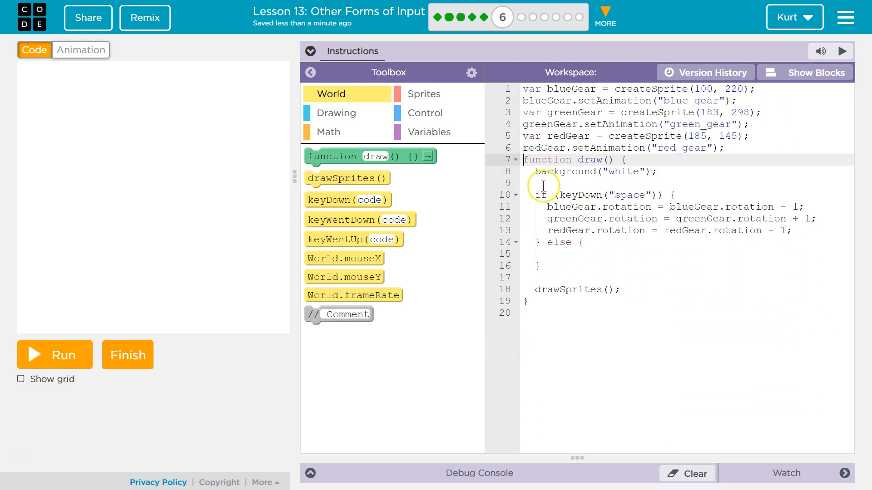
left_click(804, 73)
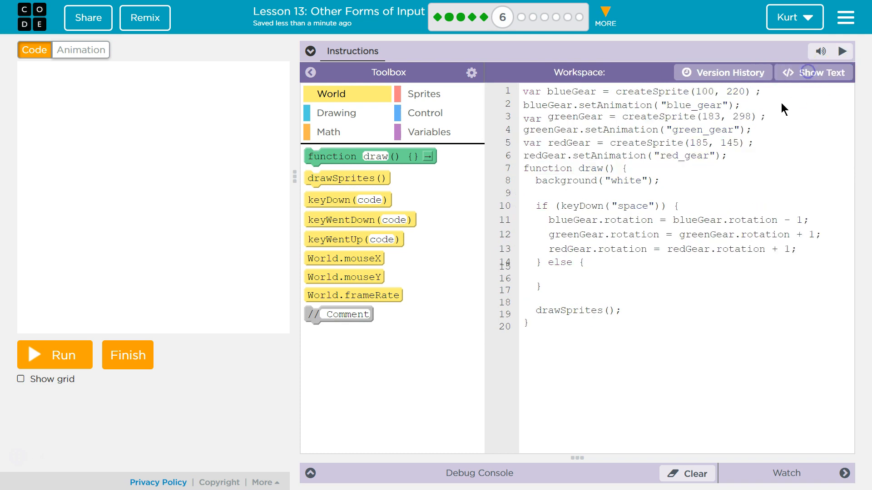
left_click(814, 73)
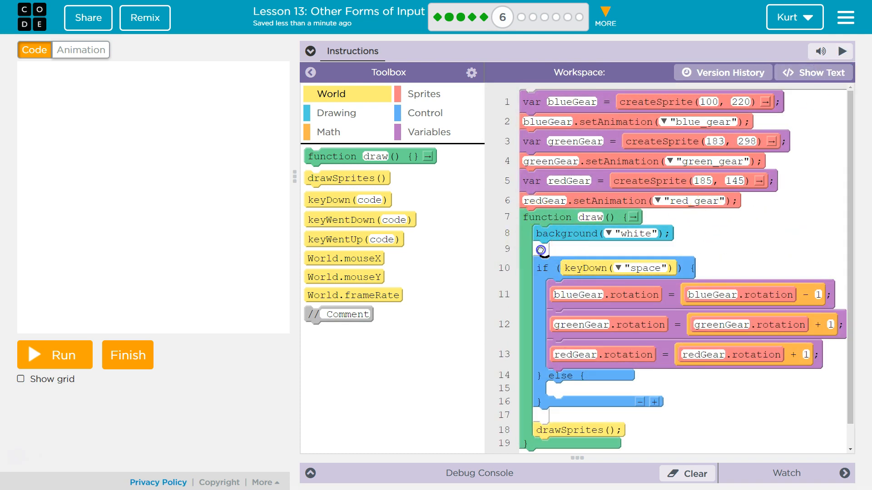
scroll("down", 3)
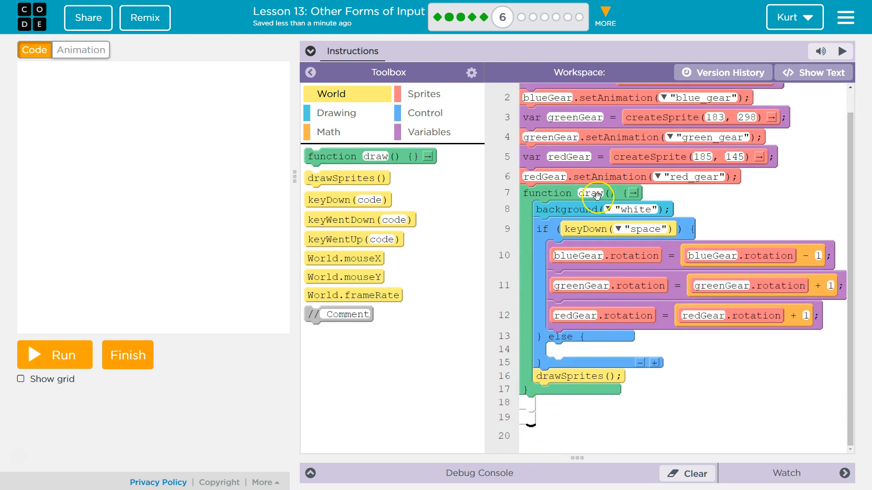
scroll("up", 3)
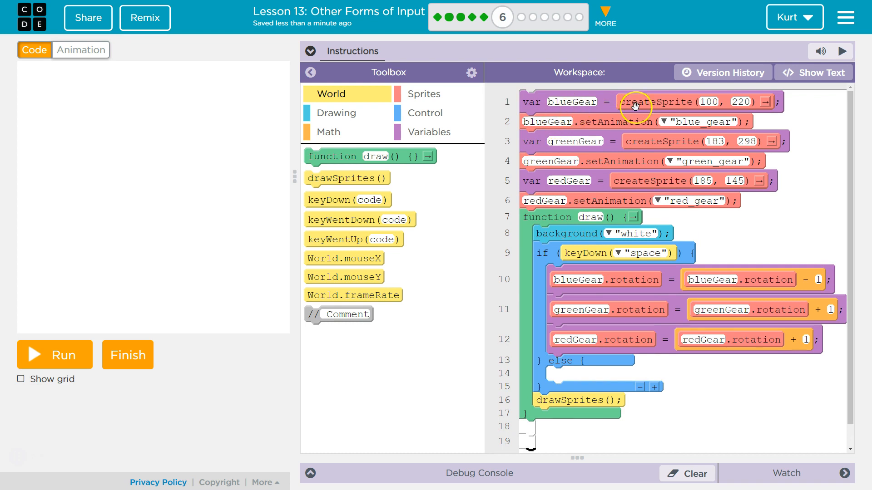
mouse_move(712, 127)
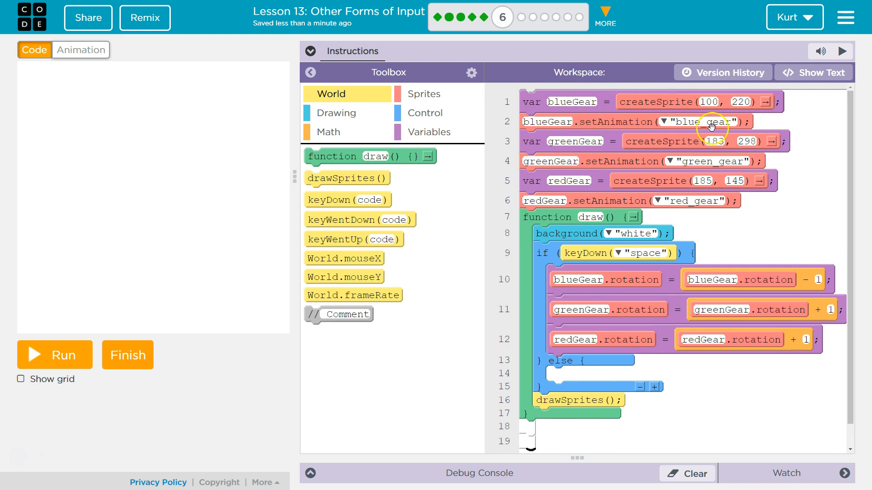
mouse_move(624, 154)
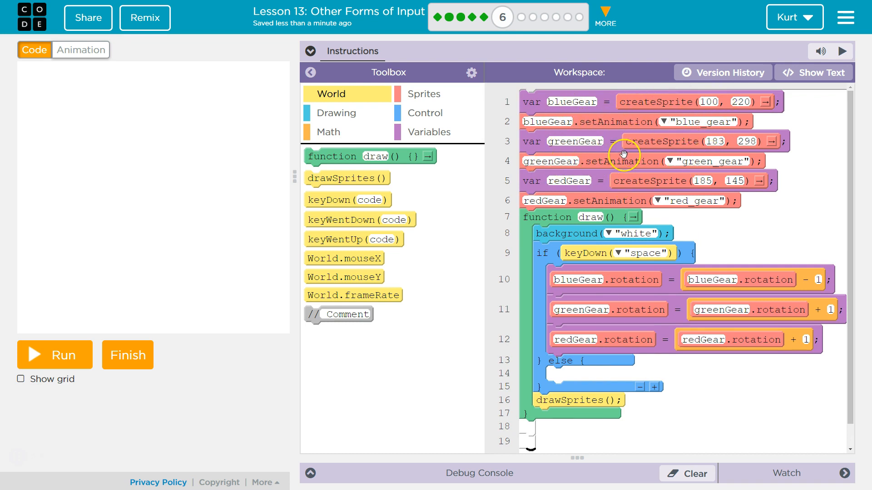
mouse_move(580, 225)
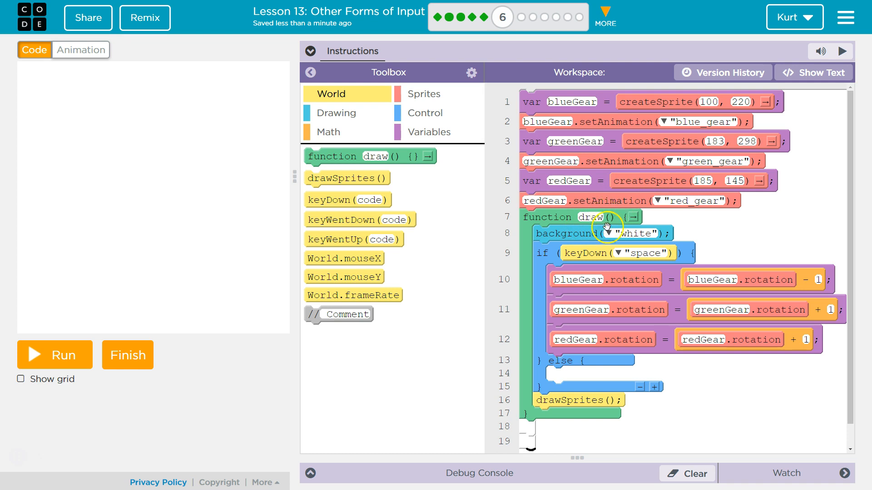
mouse_move(547, 322)
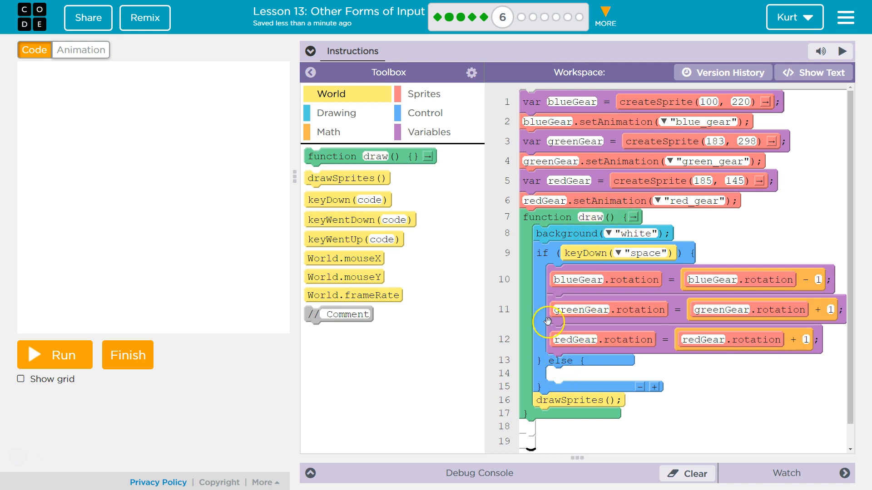
mouse_move(542, 414)
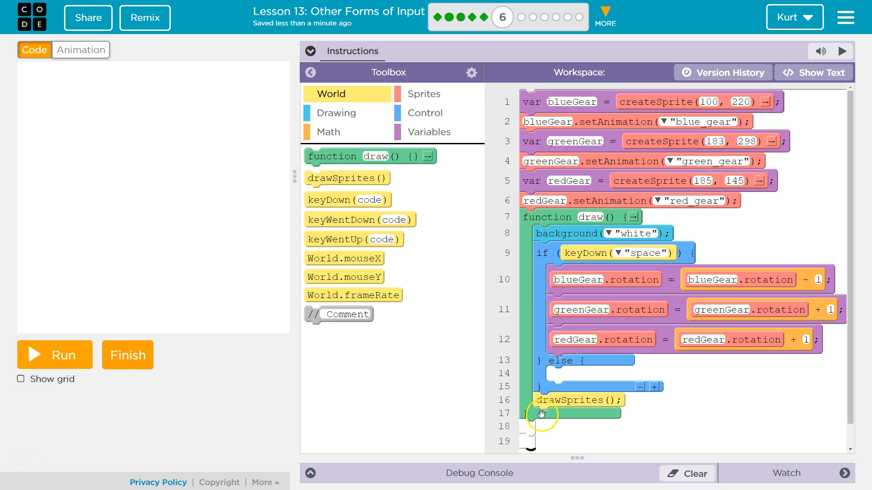
mouse_move(592, 233)
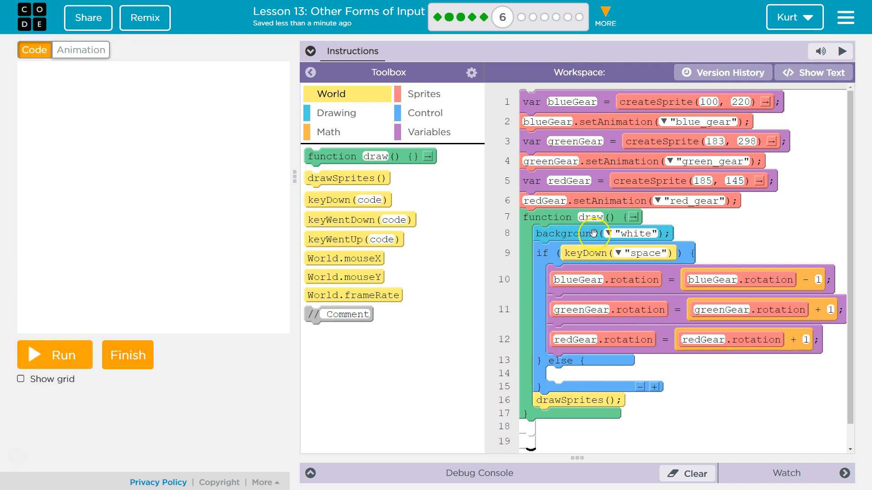
Run the program again to see the three gears.
left_click(53, 355)
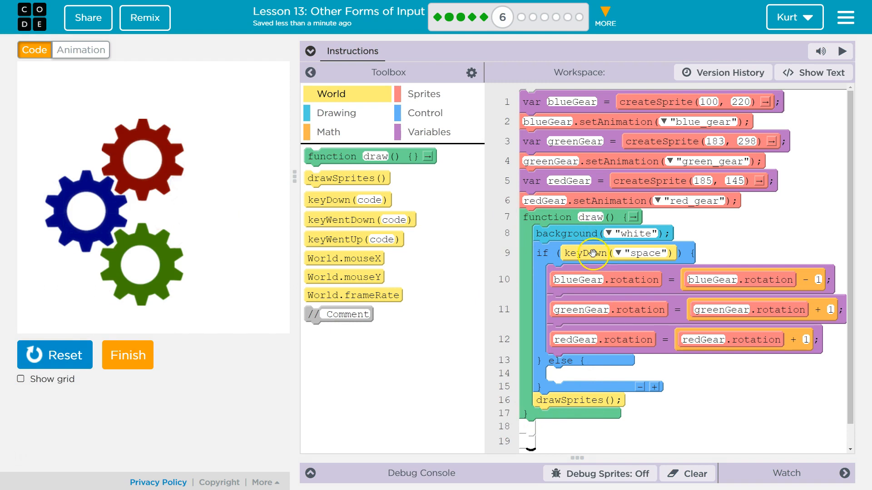
mouse_move(566, 411)
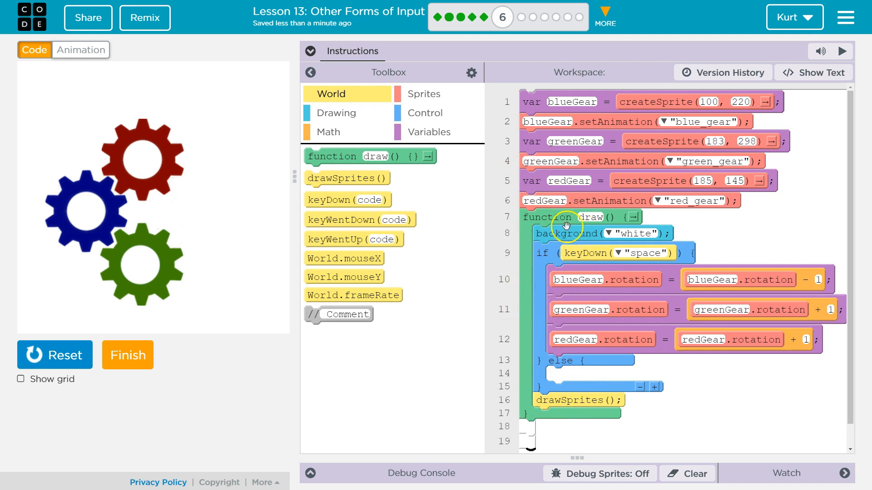
mouse_move(529, 358)
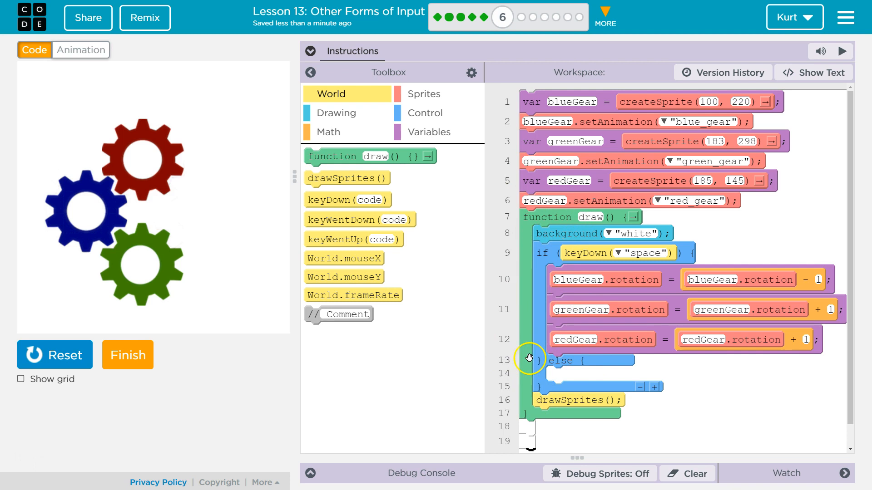
mouse_move(403, 255)
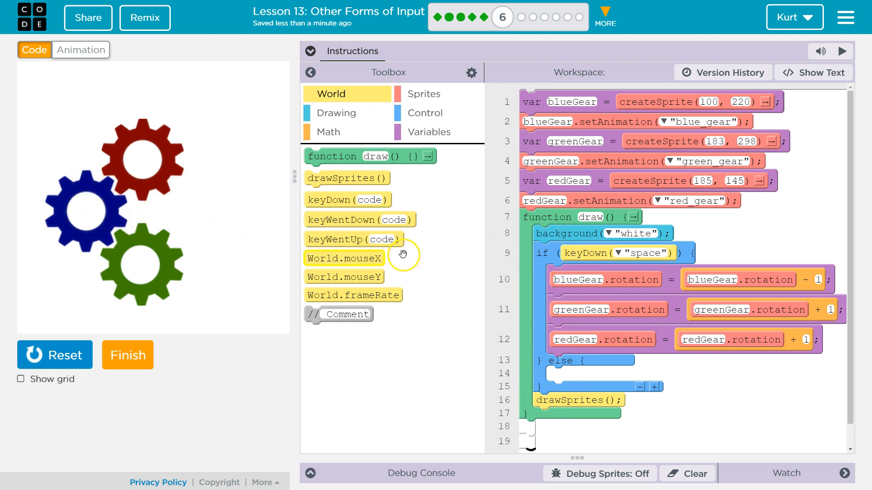
mouse_move(566, 261)
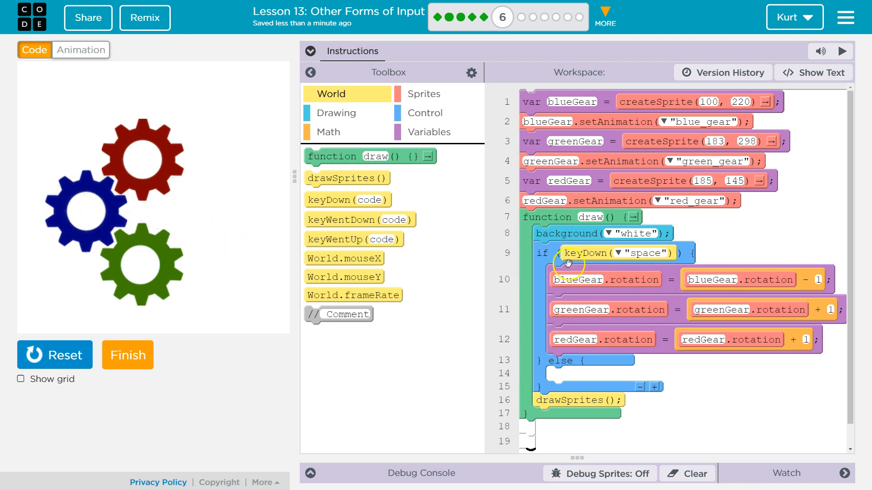
mouse_move(653, 261)
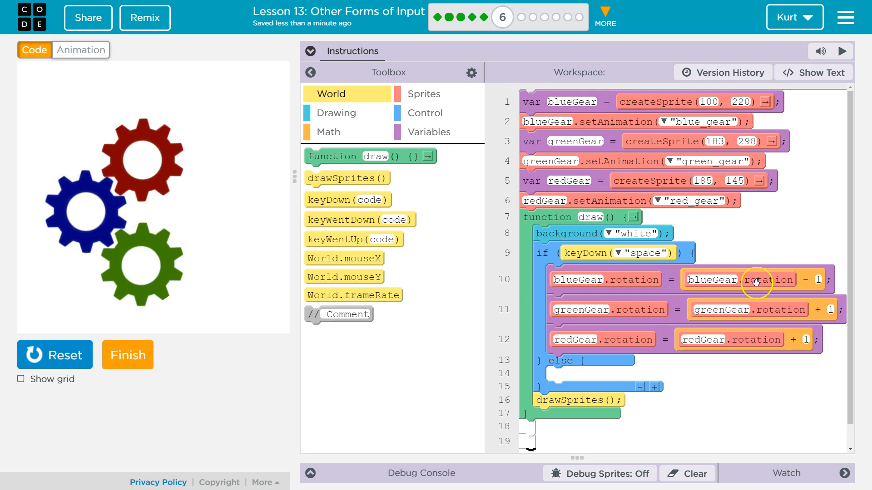
mouse_move(786, 285)
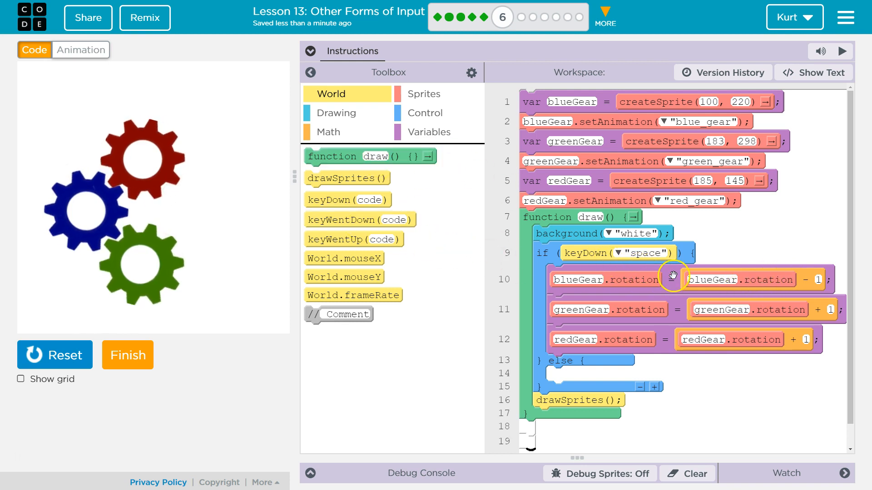
Place three assignment blocks in else with sprite.rotation as each left side.
left_click(428, 132)
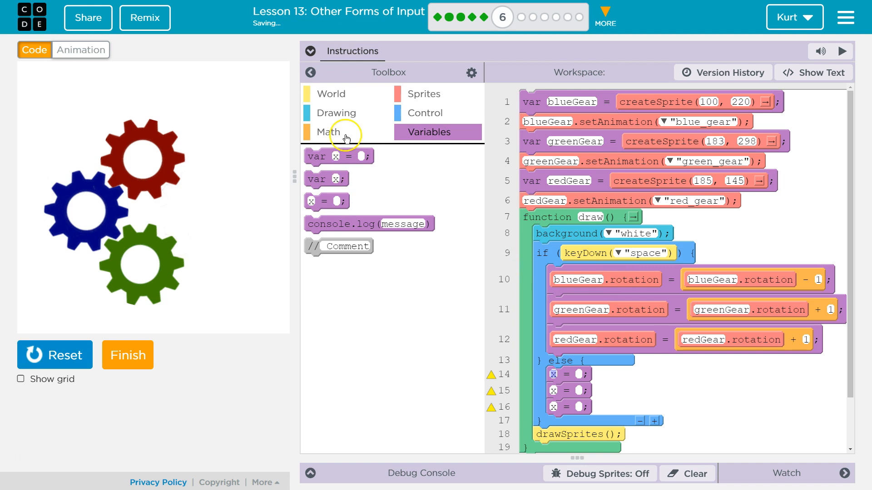
left_click(424, 93)
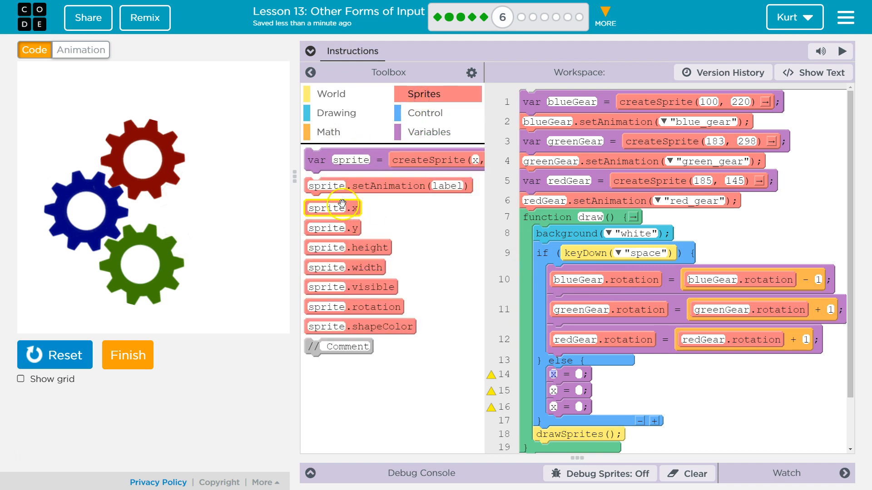
mouse_move(374, 326)
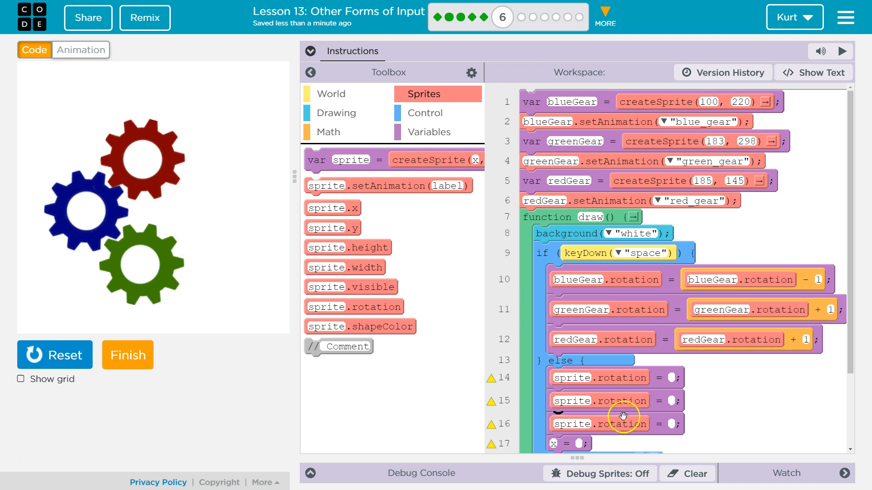
scroll("down", 3)
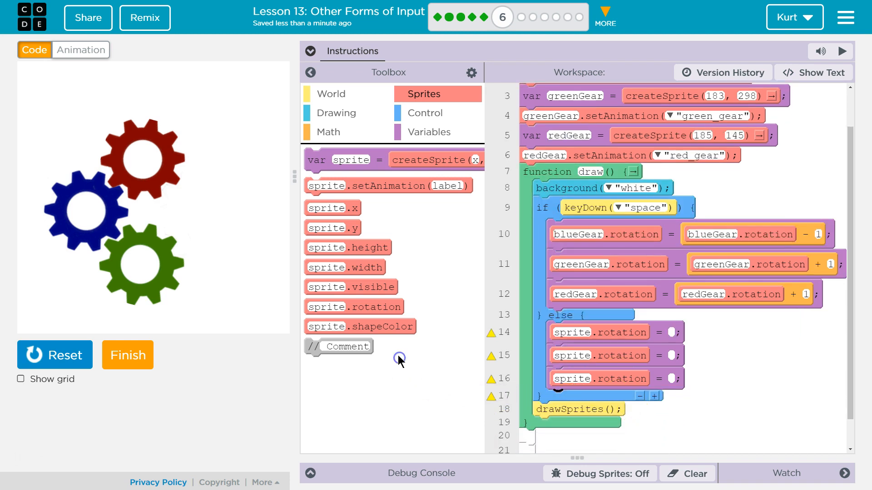
Drop a Math + block into the first else assignment and - blocks into the other two.
left_click(328, 132)
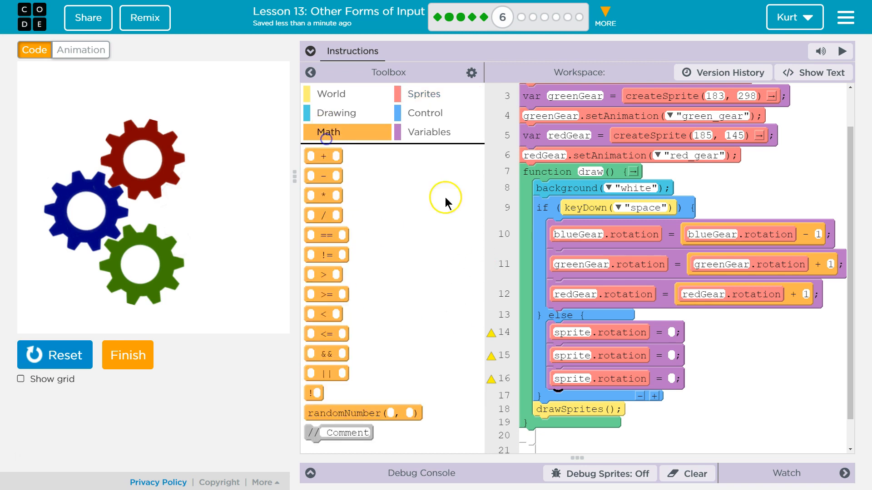
mouse_move(800, 234)
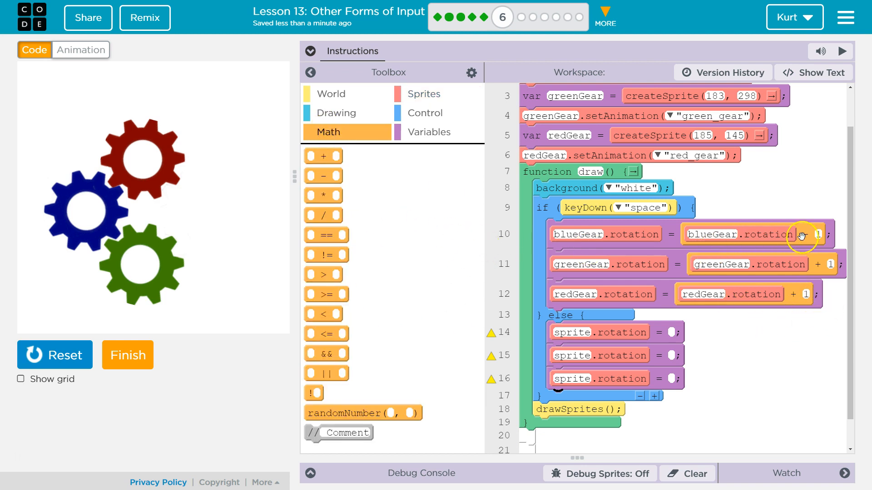
left_click(804, 235)
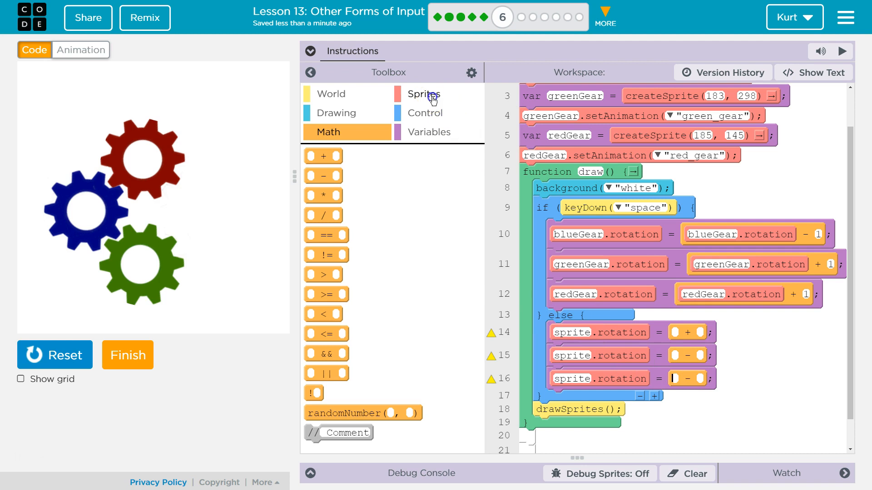
Show the Sprites category to fill the operators' left slots with sprite.rotation.
left_click(423, 94)
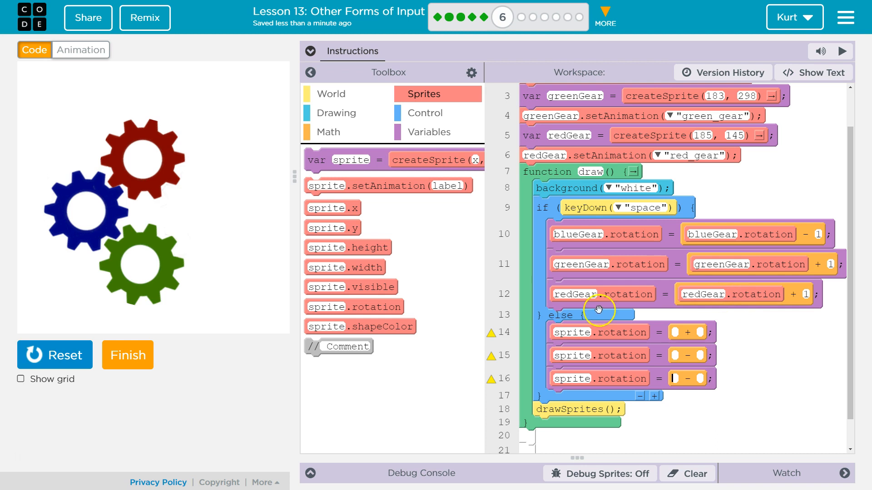
mouse_move(733, 302)
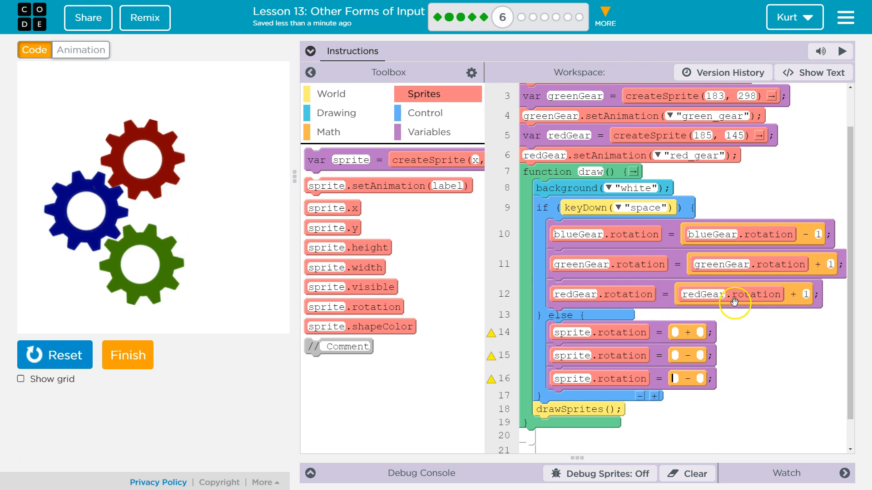
mouse_move(372, 254)
type("1")
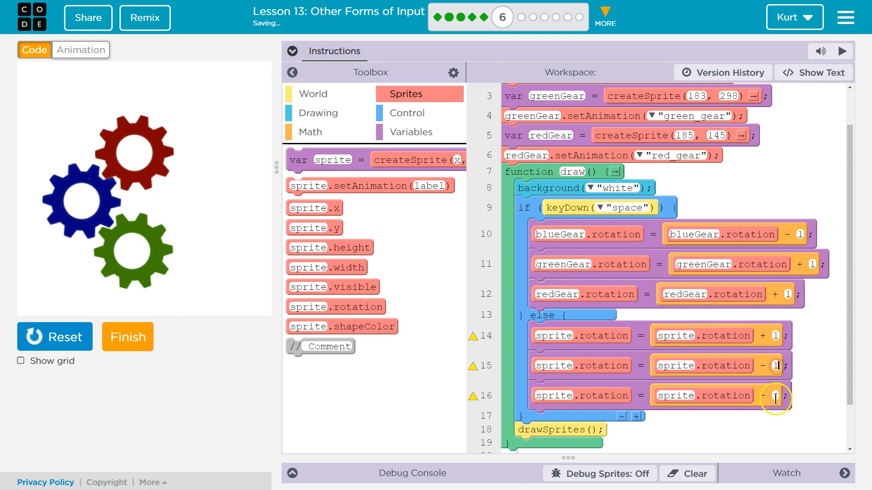
mouse_move(588, 373)
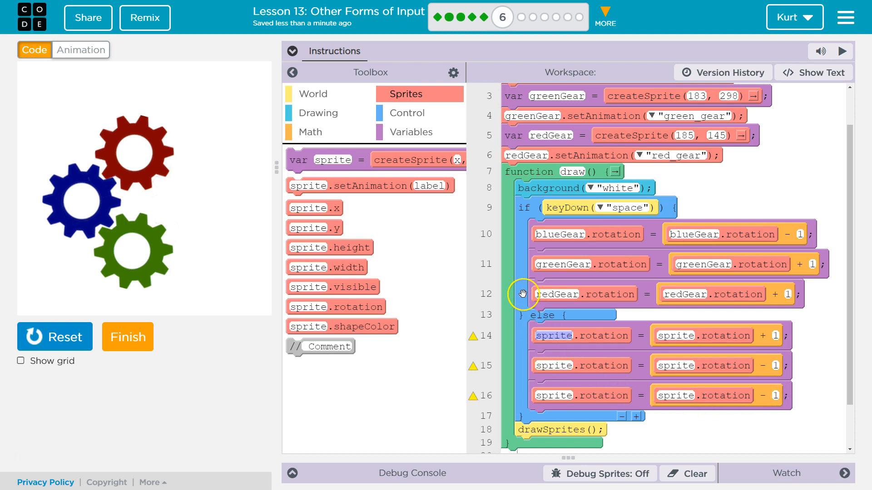
Rename the else sprites to blueGear.rotation + 1, greenGear.rotation - 1, redGear.rotation - 1.
scroll("up", 3)
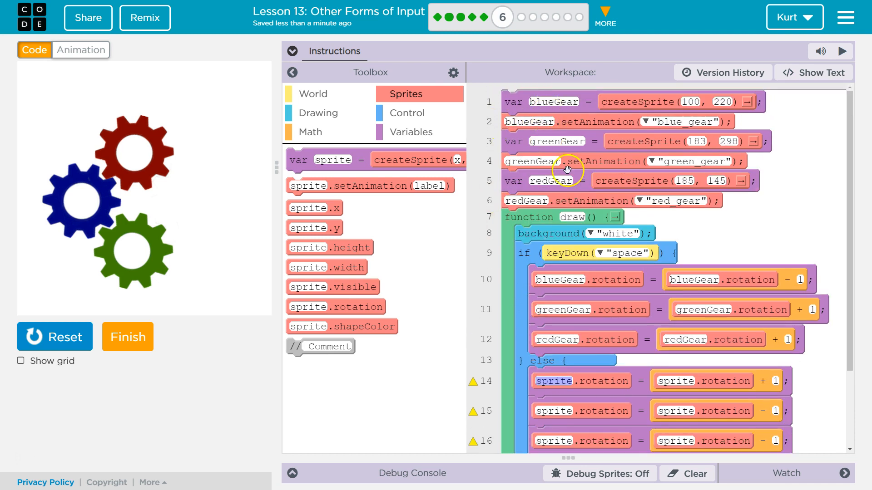
scroll("down", 3)
type("blueGear")
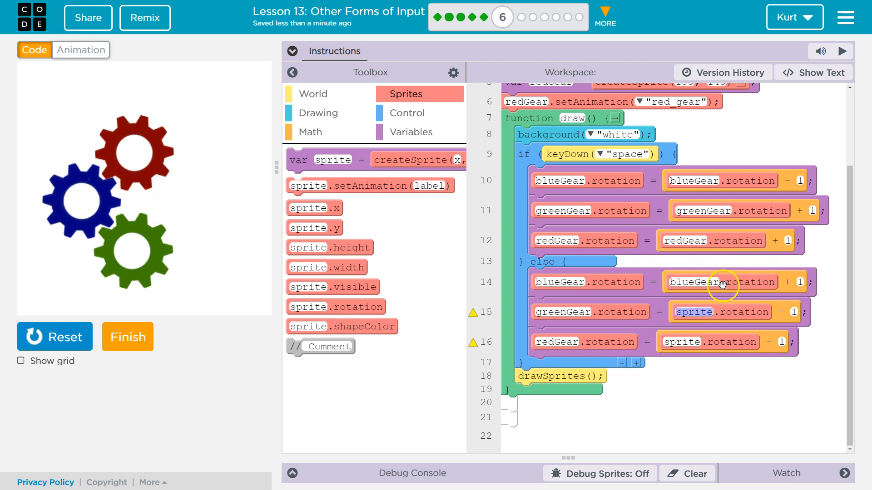
mouse_move(802, 280)
type("greenGear")
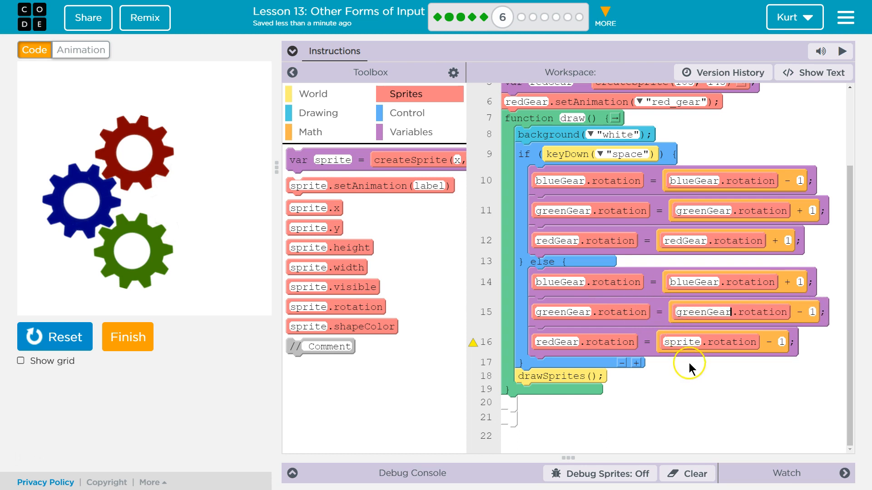
left_click(709, 343)
type("redGear")
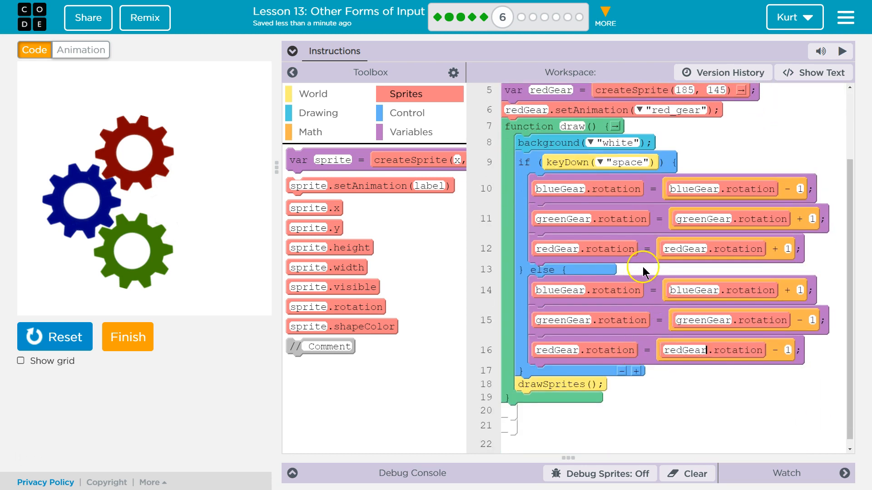
scroll("up", 3)
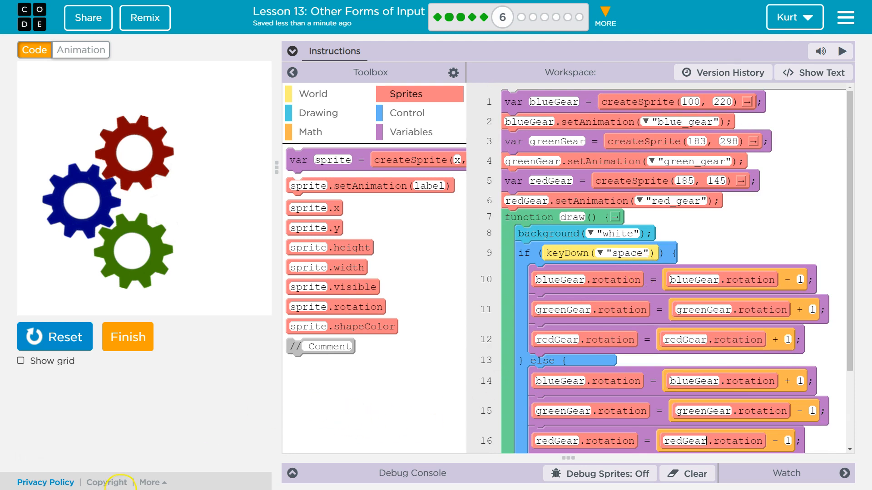
left_click(54, 336)
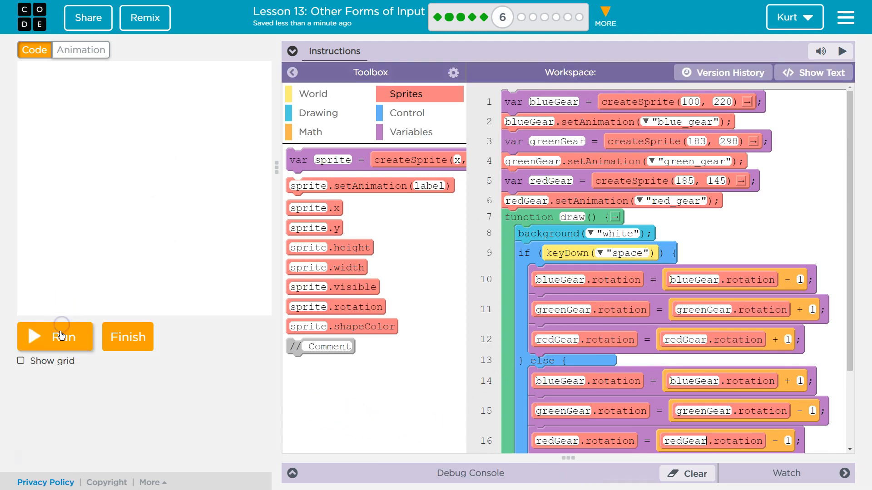
left_click(55, 336)
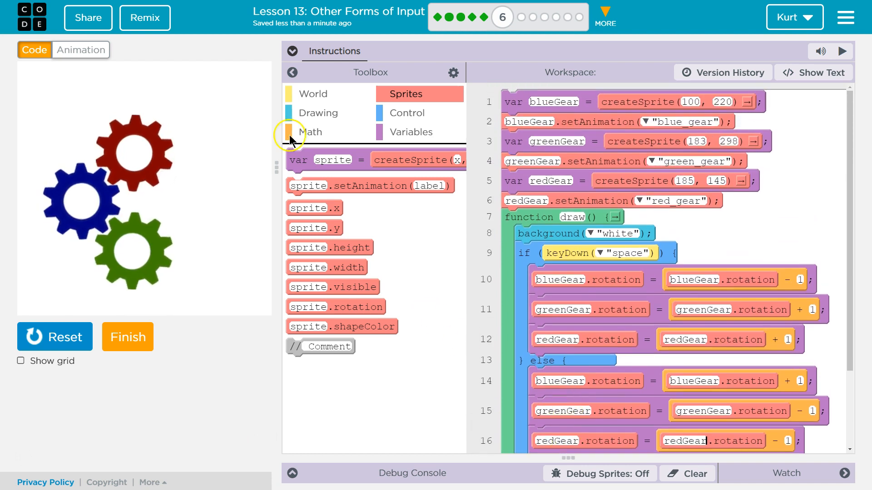
left_click(292, 51)
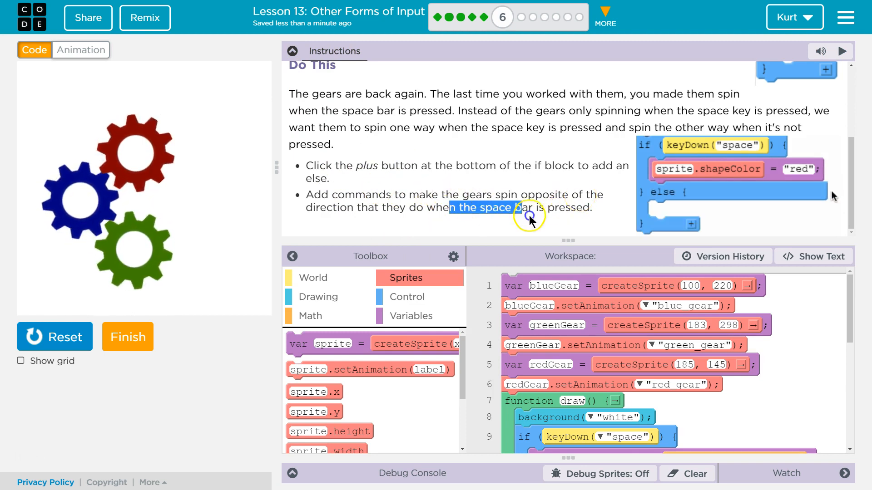
left_click(292, 51)
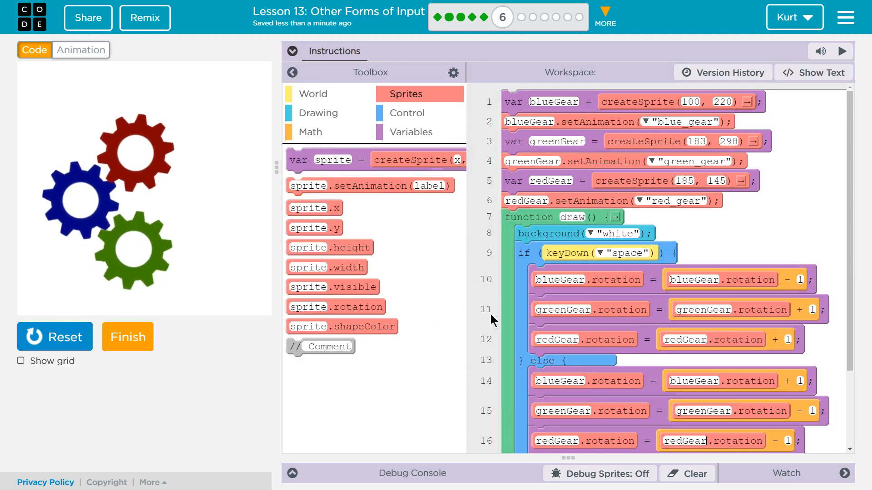
Submit the gears level as finished so the completion message appears.
scroll("down", 3)
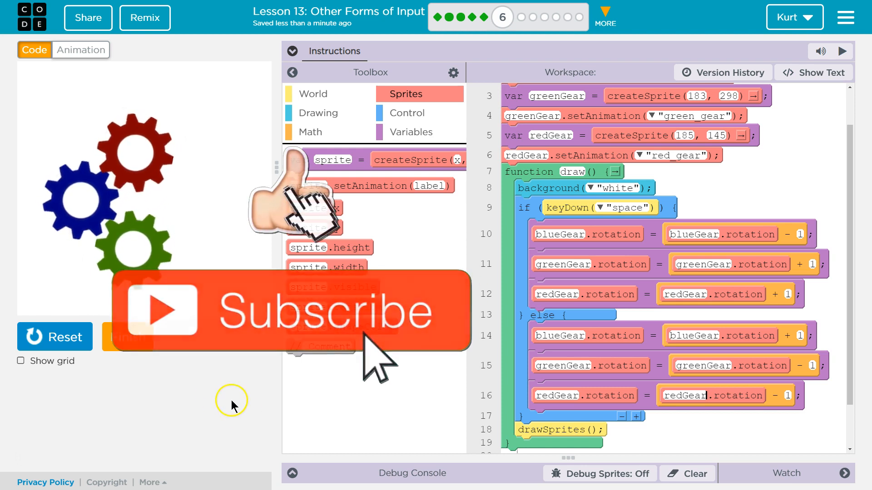
left_click(128, 336)
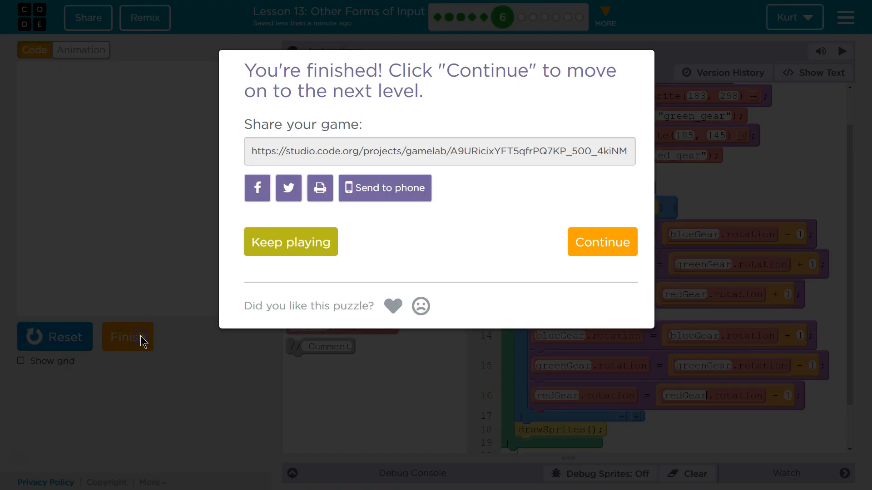